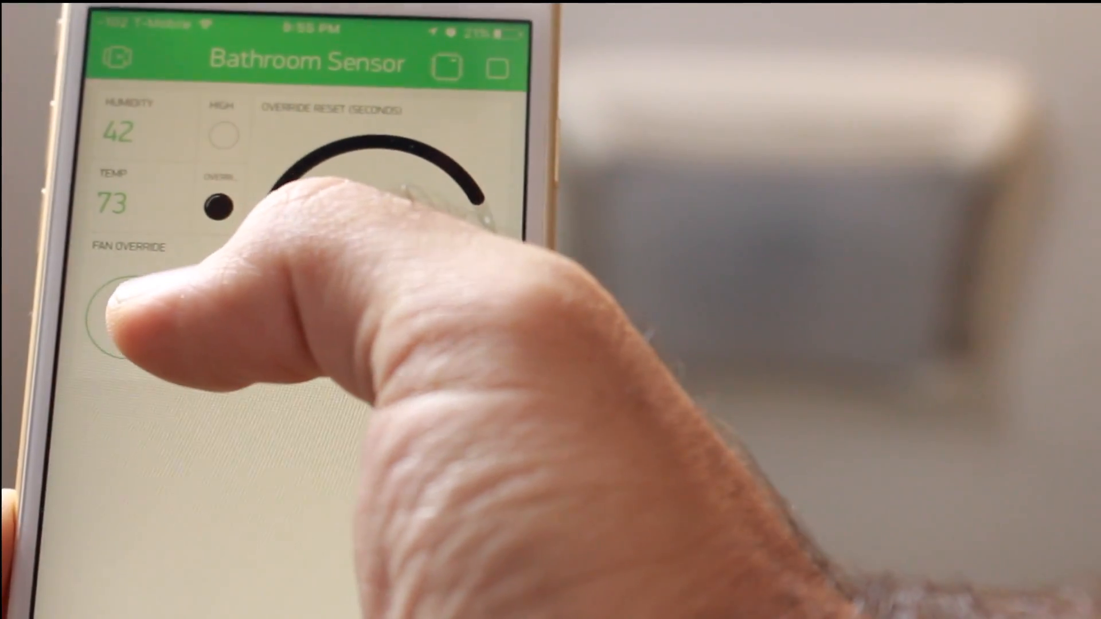
Navigate from the GitHub profile to the Automatic-Bathroom-Sensor- repository via the Repositories list.
click(127, 312)
text(github.com/)
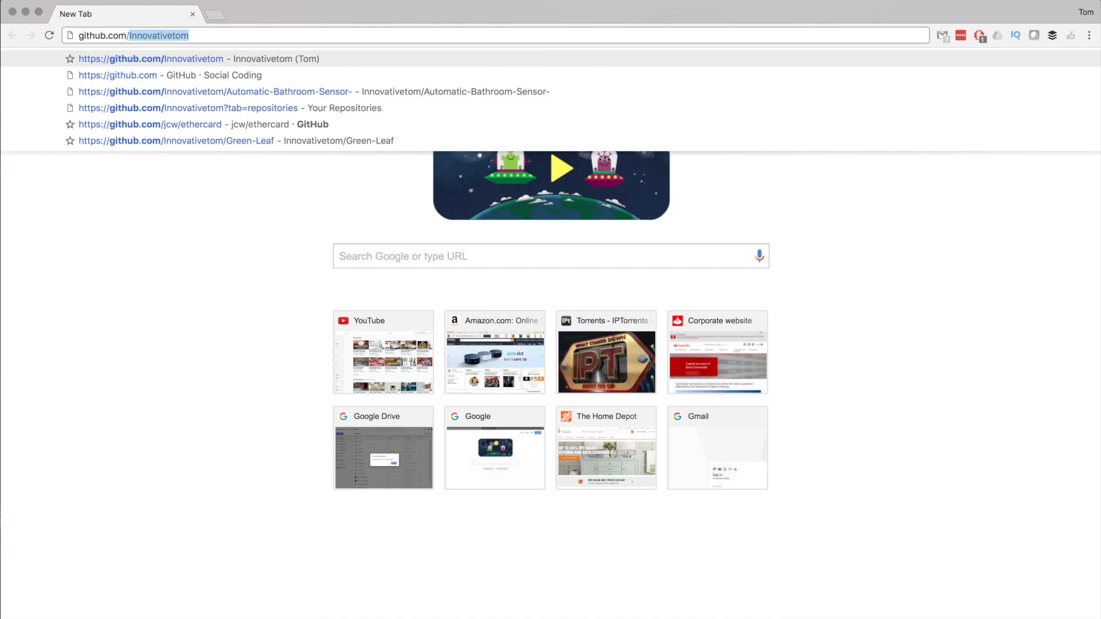
click(150, 59)
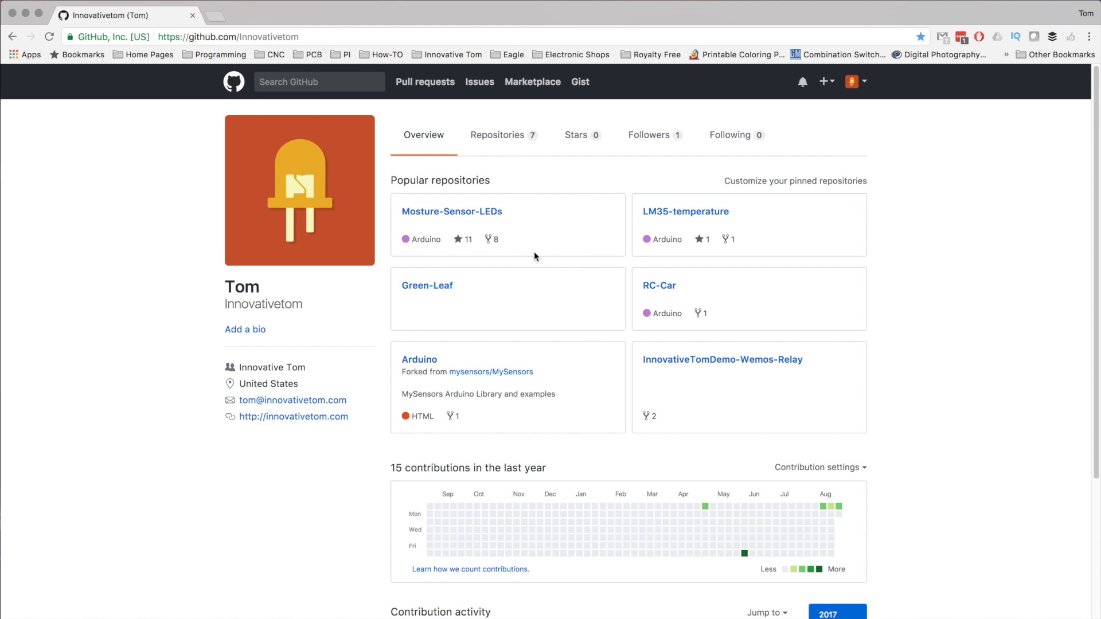
click(497, 136)
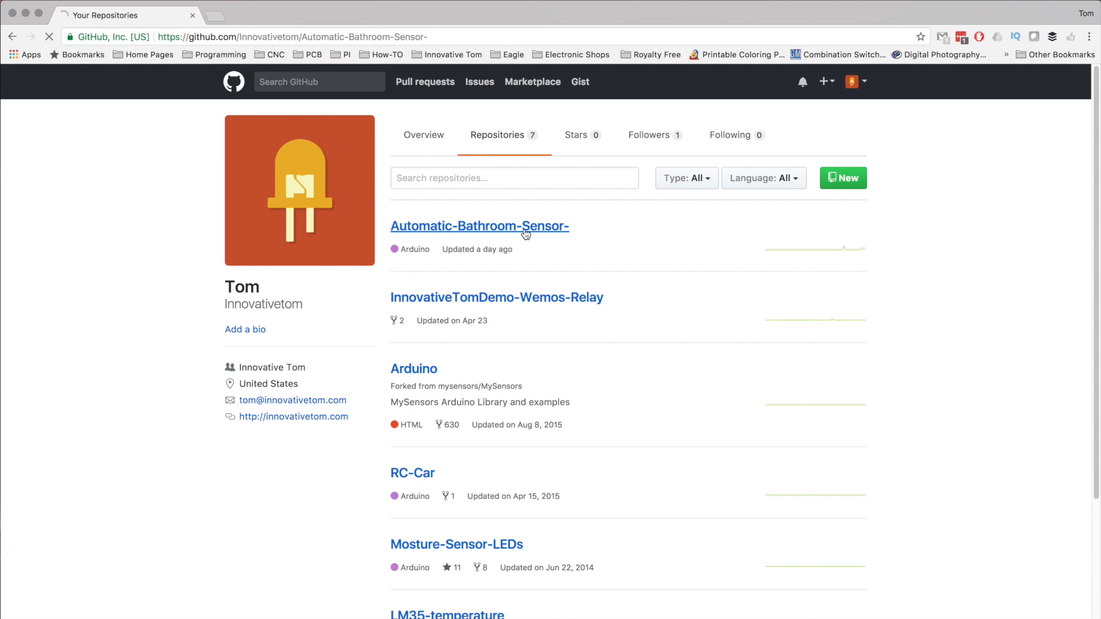
click(480, 226)
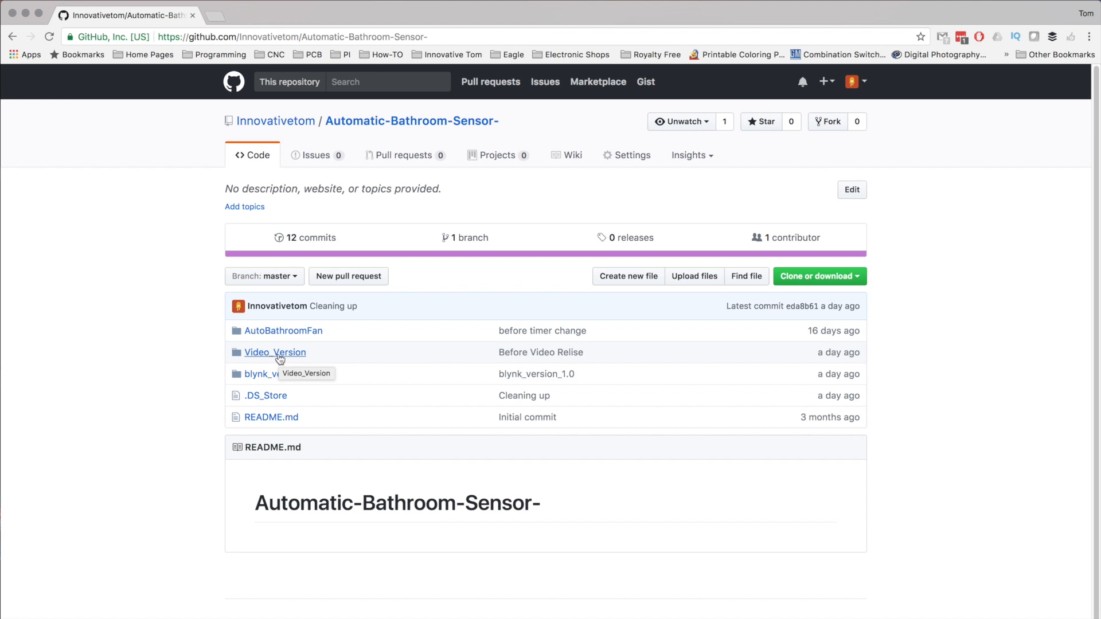
Enter the Video_Version folder and view the Video_Version.ino sketch file.
click(275, 352)
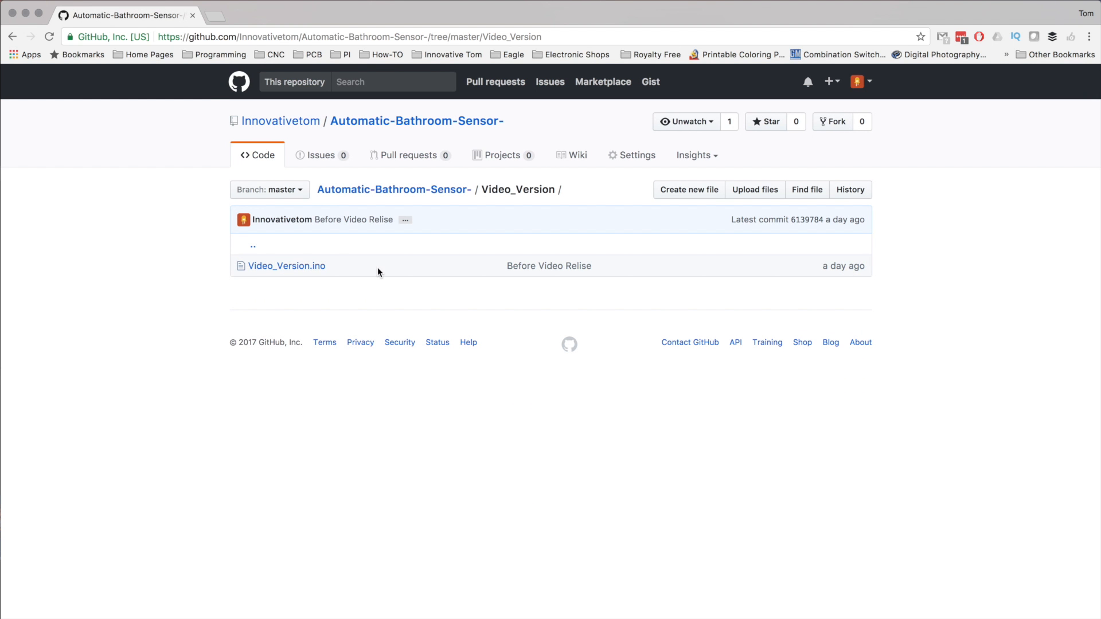
click(286, 265)
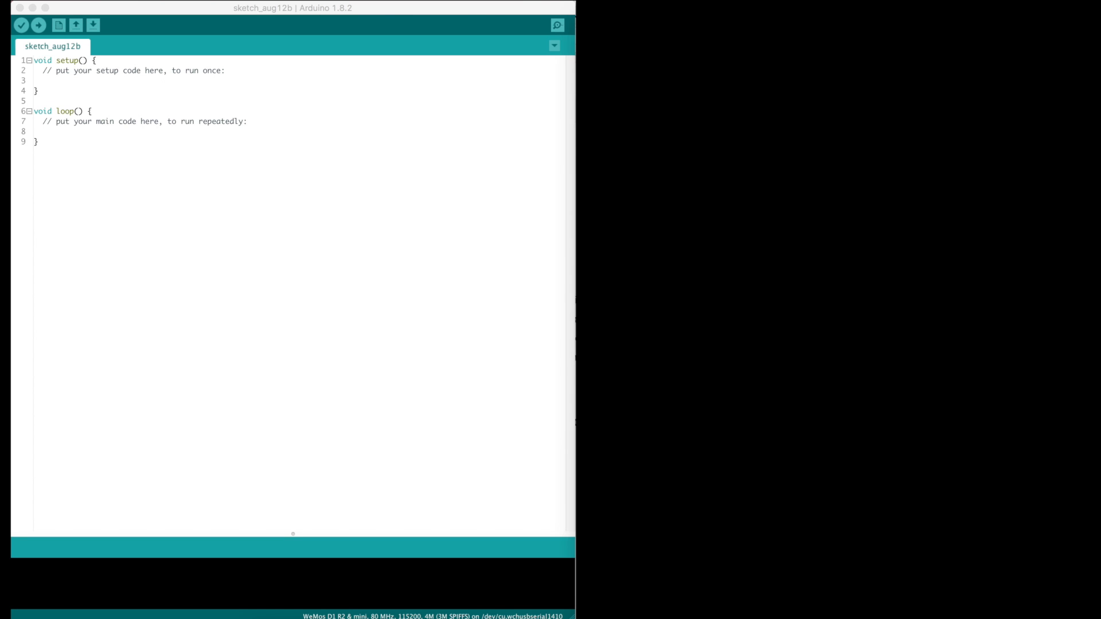
mouse_move(346, 156)
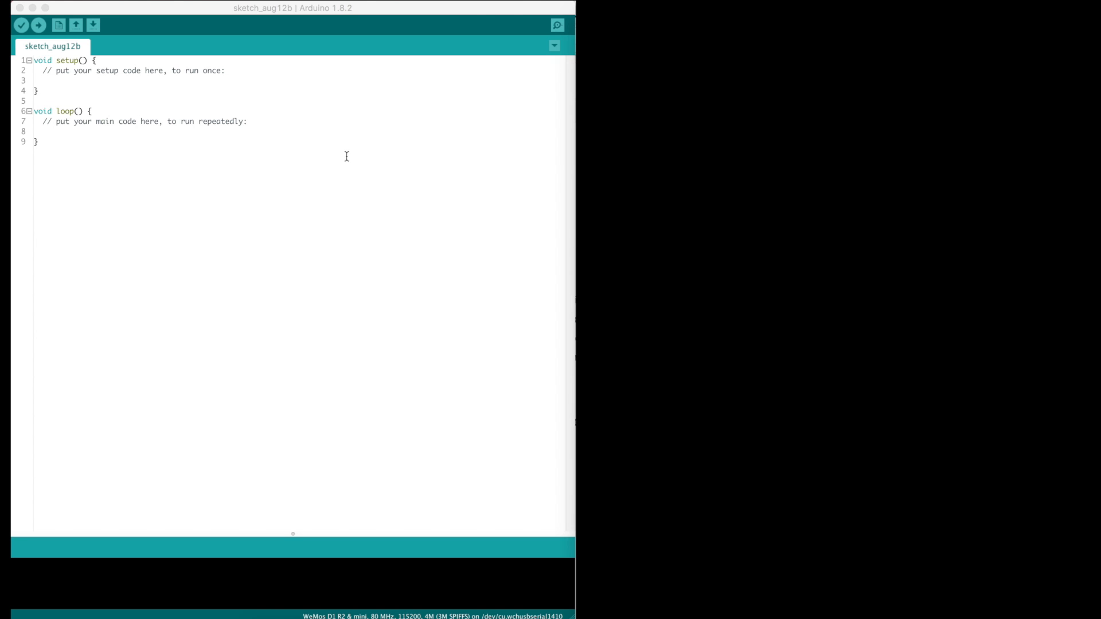
Select all of the empty sketch so the library includes and Blynk settings code can be pasted over it.
key(cmd+a)
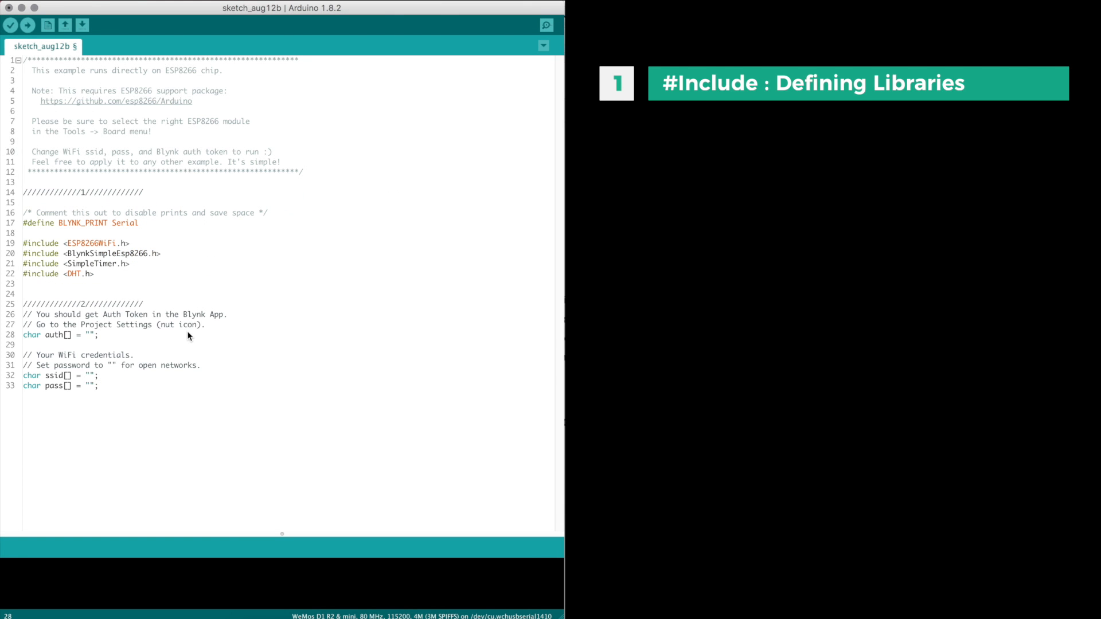
Add the comment '//This needs to be your' after the auth token line.
text(//This needs to be your)
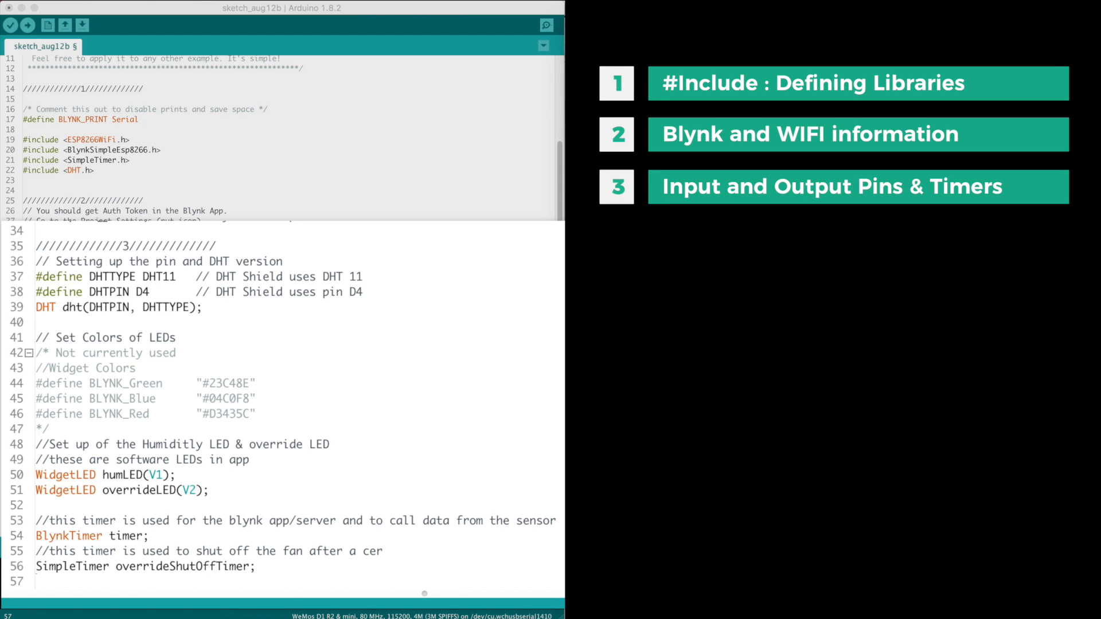
mouse_move(440, 552)
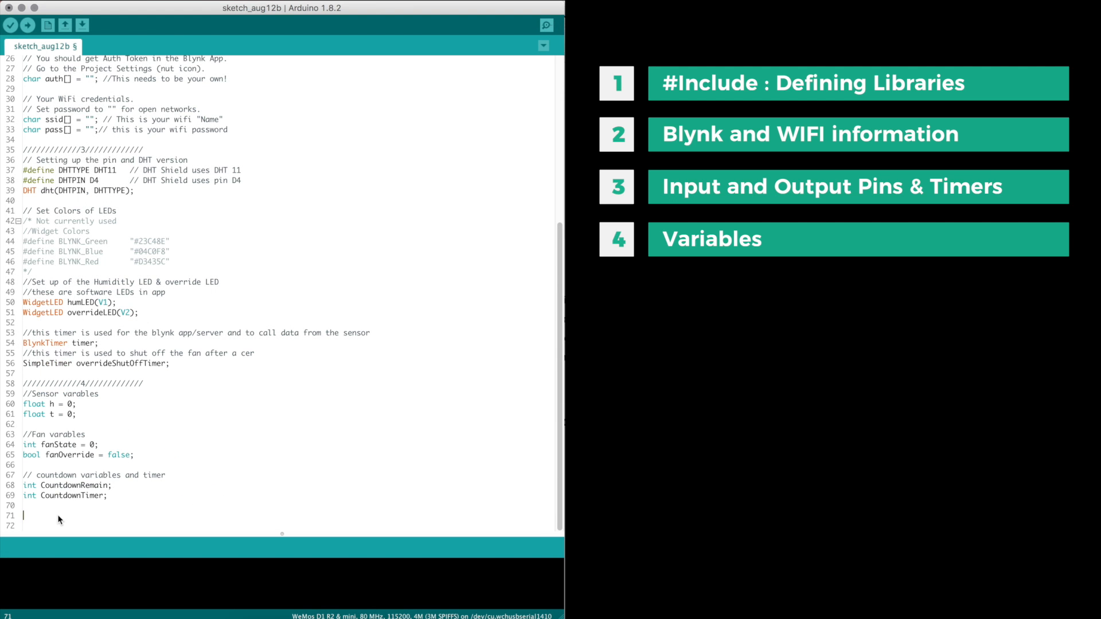
Move down the sketch to where sendSensor, the override handler and fanControl are pasted.
scroll(down, 3)
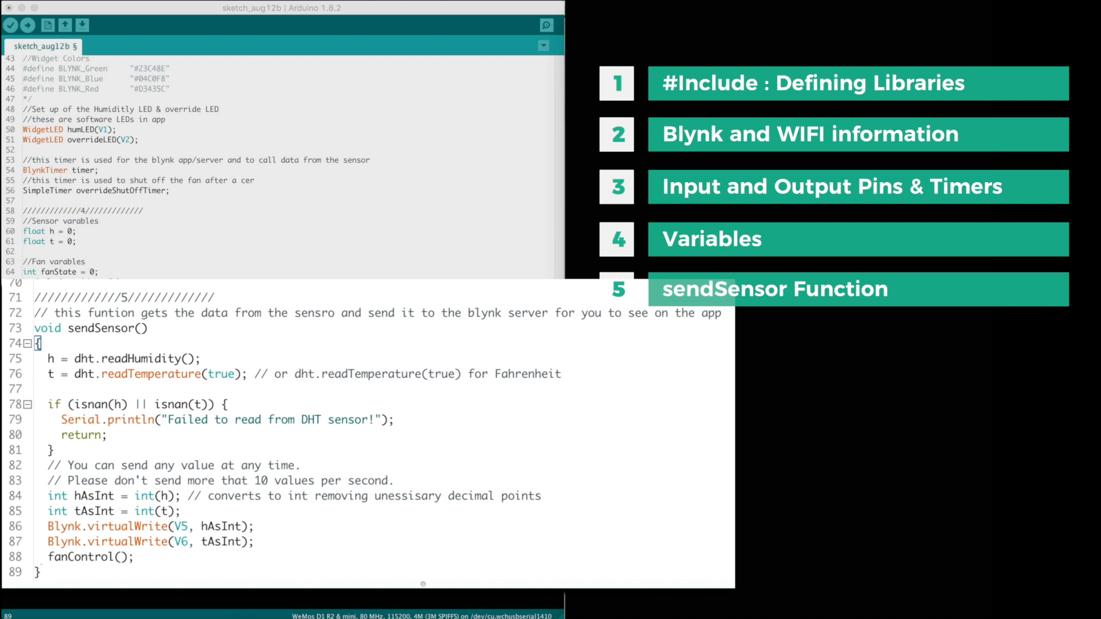
mouse_move(433, 411)
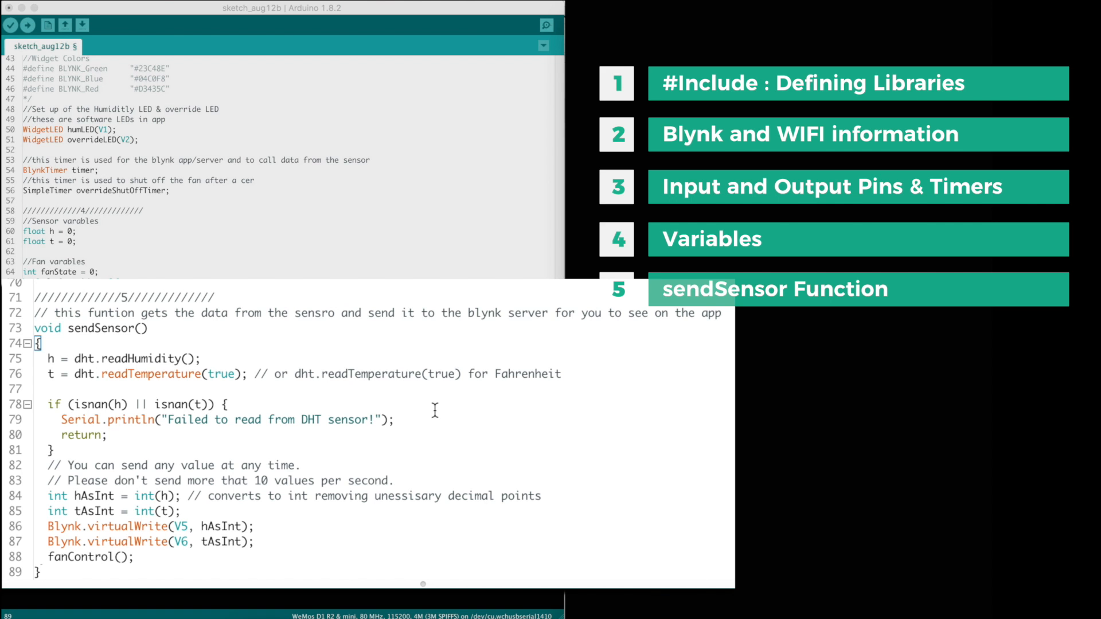
scroll(down, 3)
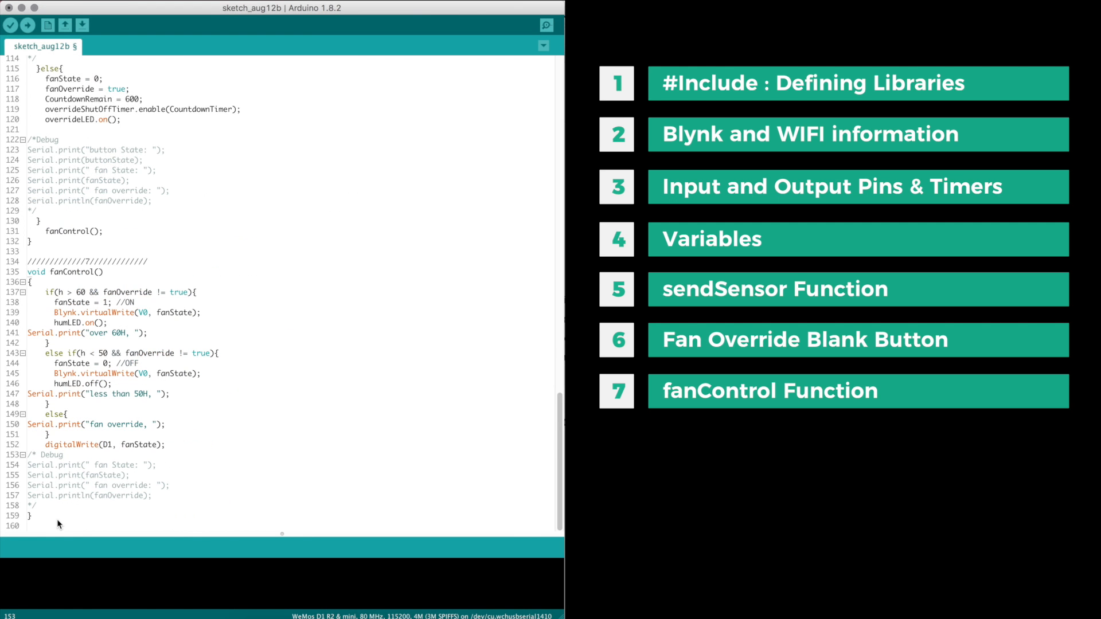
Position the cursor at the end of the code to paste the loop function.
scroll(down, 3)
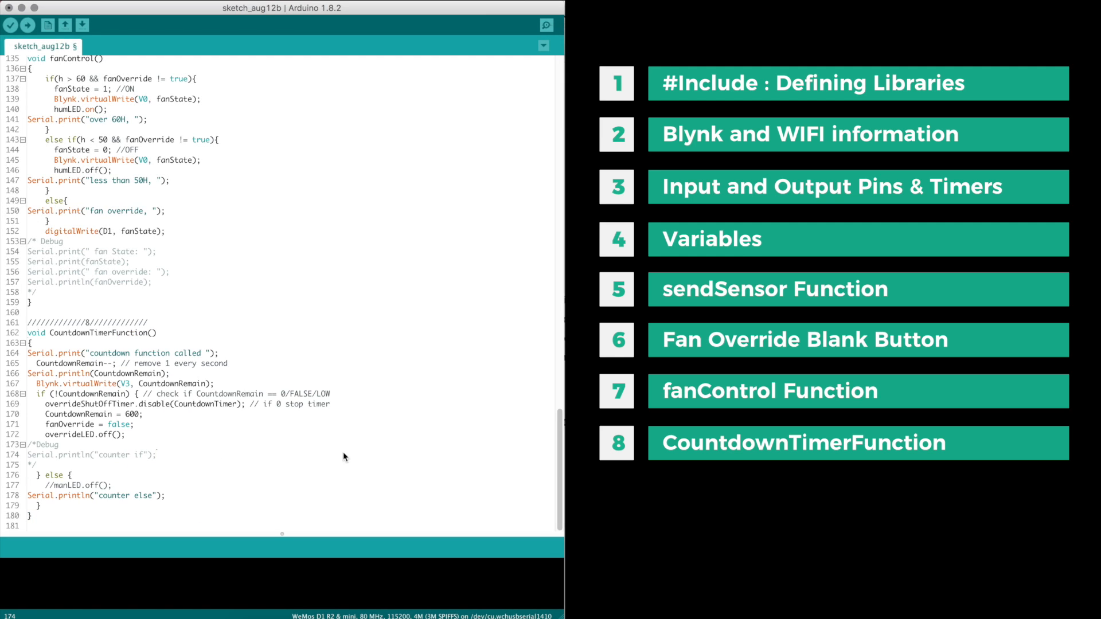
scroll(down, 3)
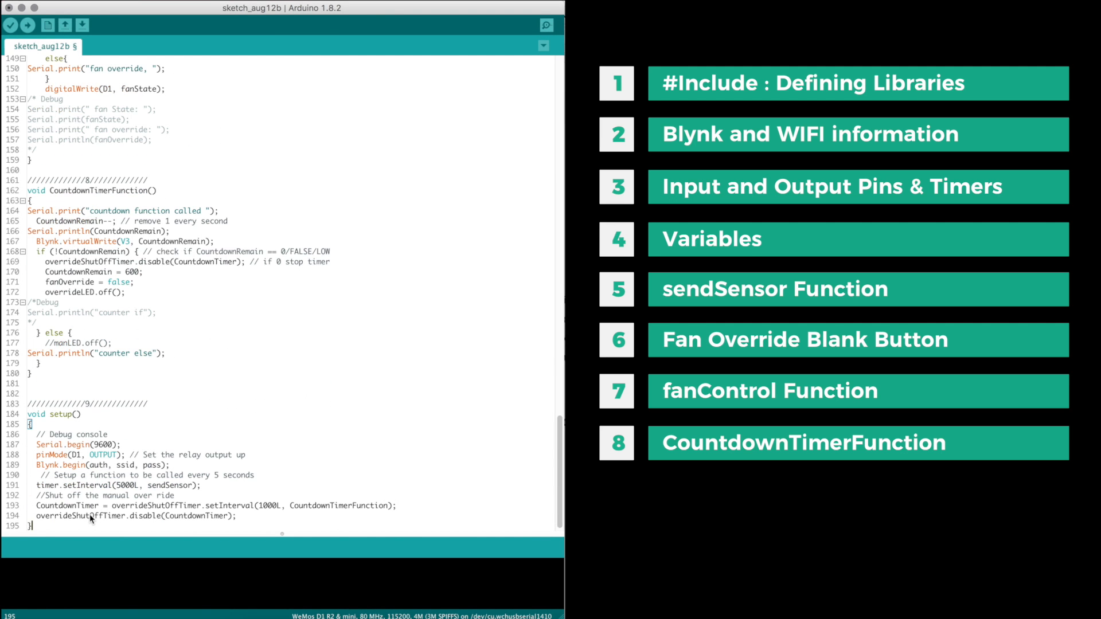
scroll(down, 3)
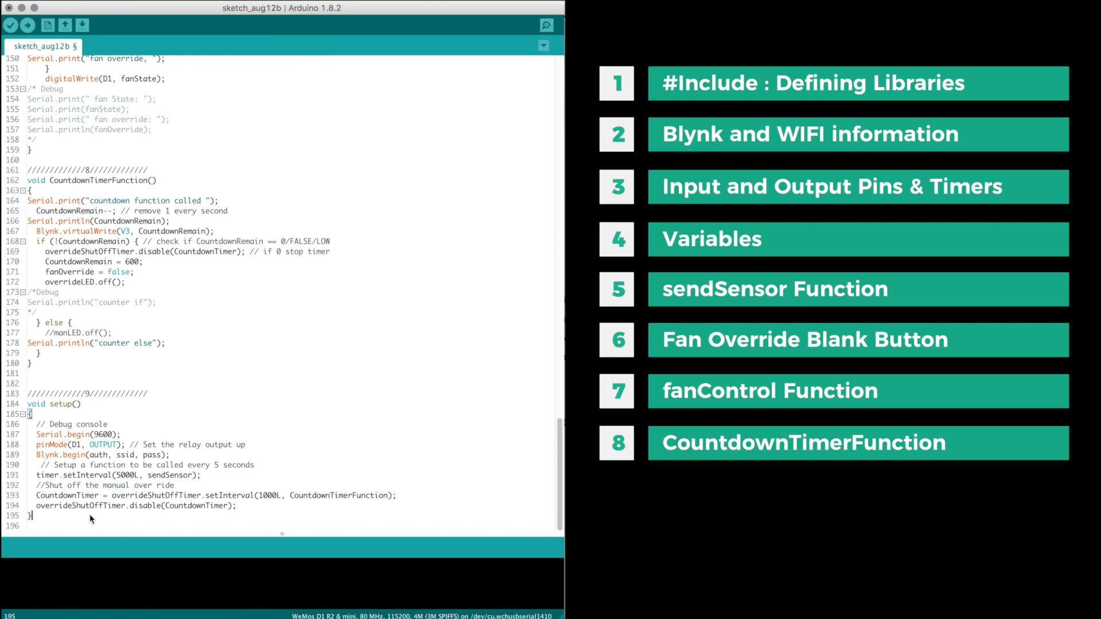
click(617, 493)
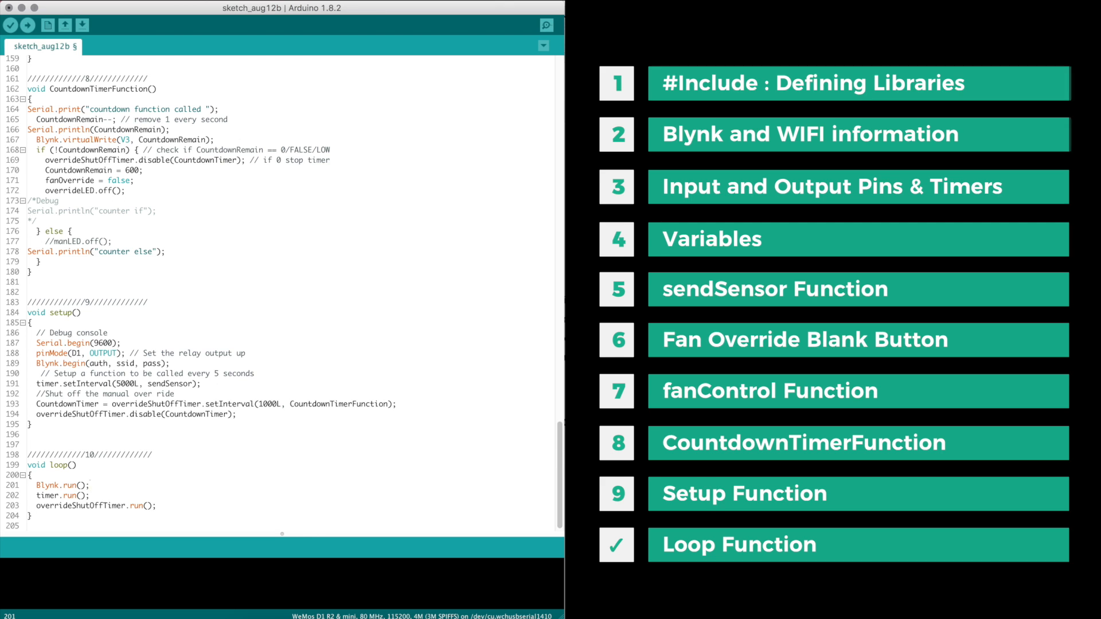
Upload the Video_Version sketch to the Wemos D1 mini and wait for it to complete.
click(29, 14)
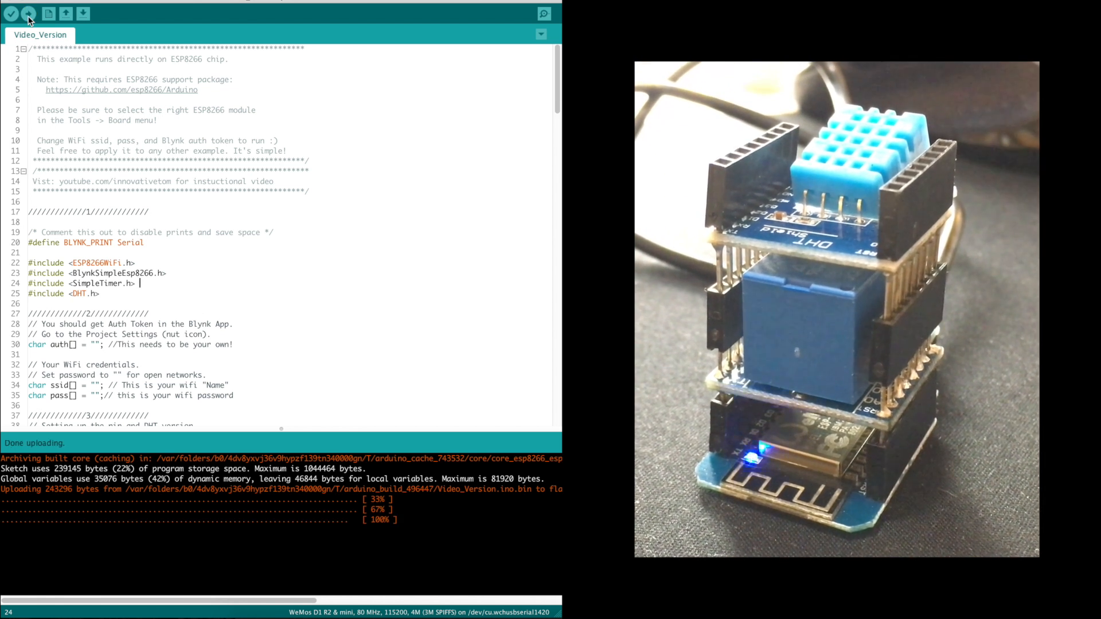
click(544, 14)
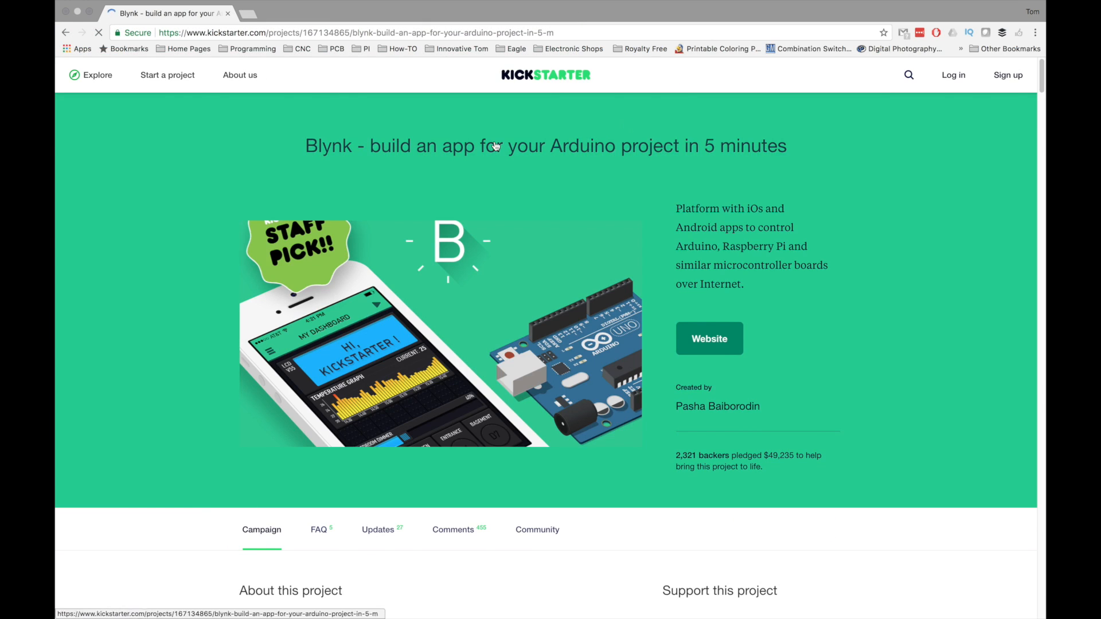
Scroll the Blynk Kickstarter page past Widget Box and Virtual pins down to the Team and Links sections.
scroll(down, 3)
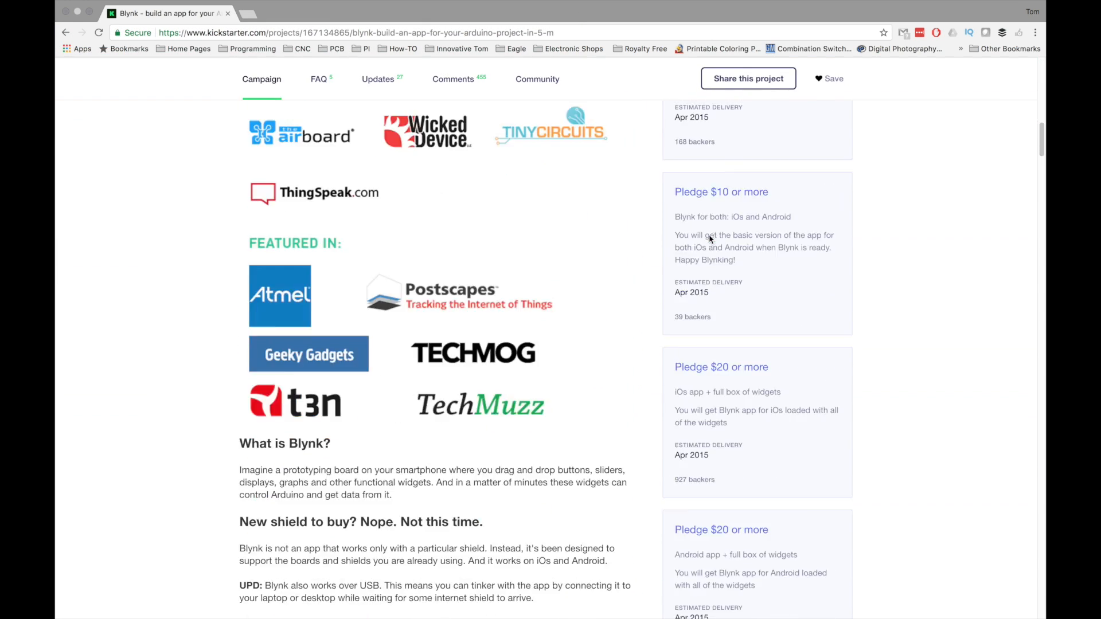
scroll(down, 3)
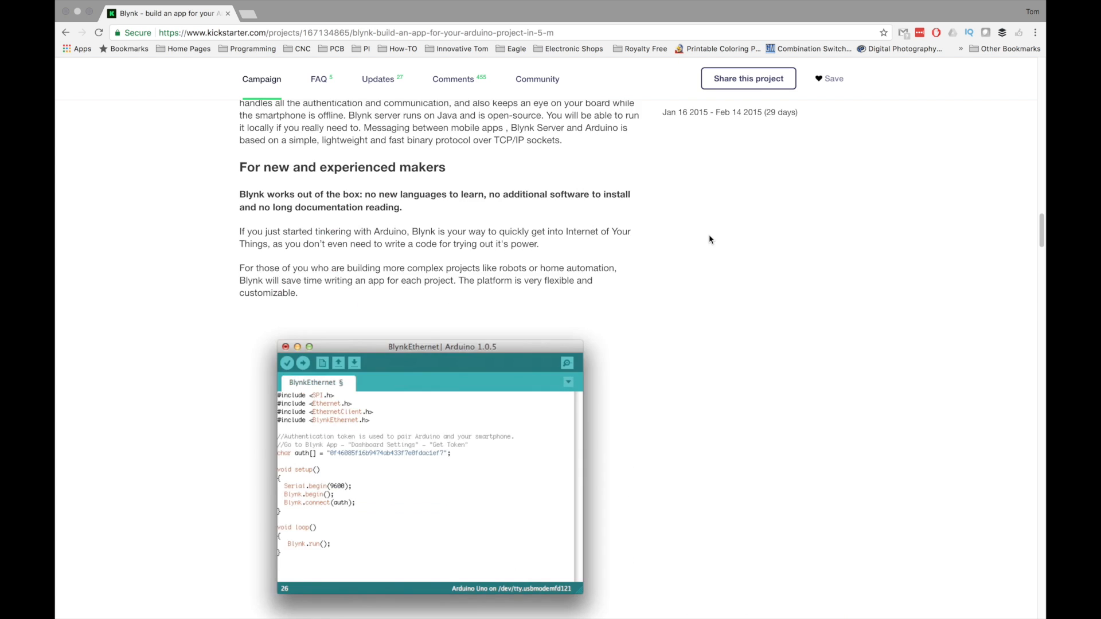
scroll(down, 3)
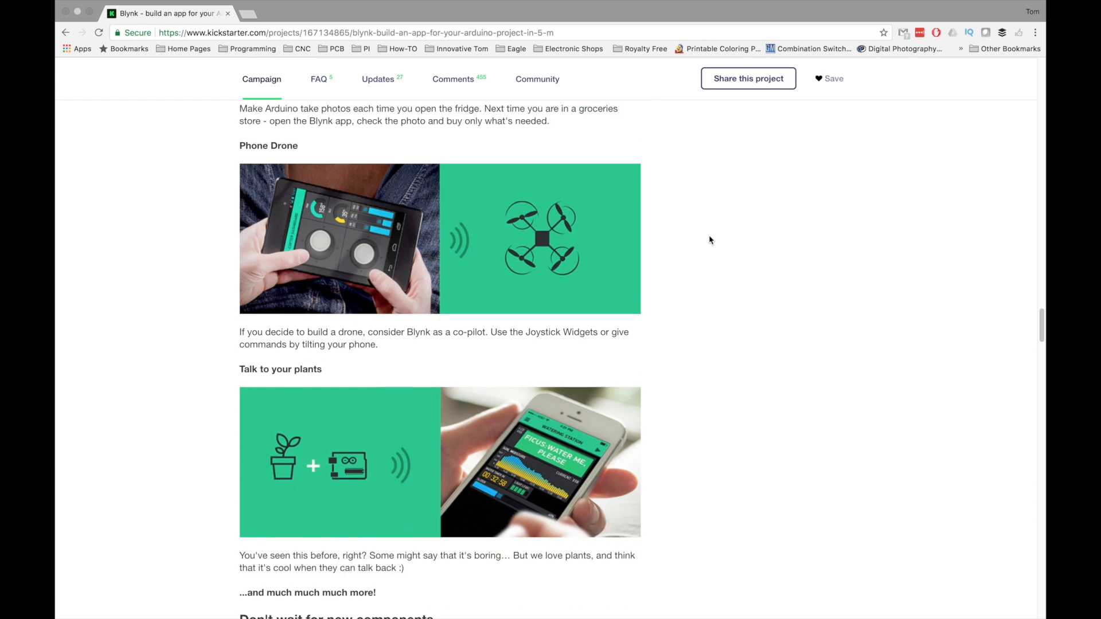
scroll(down, 3)
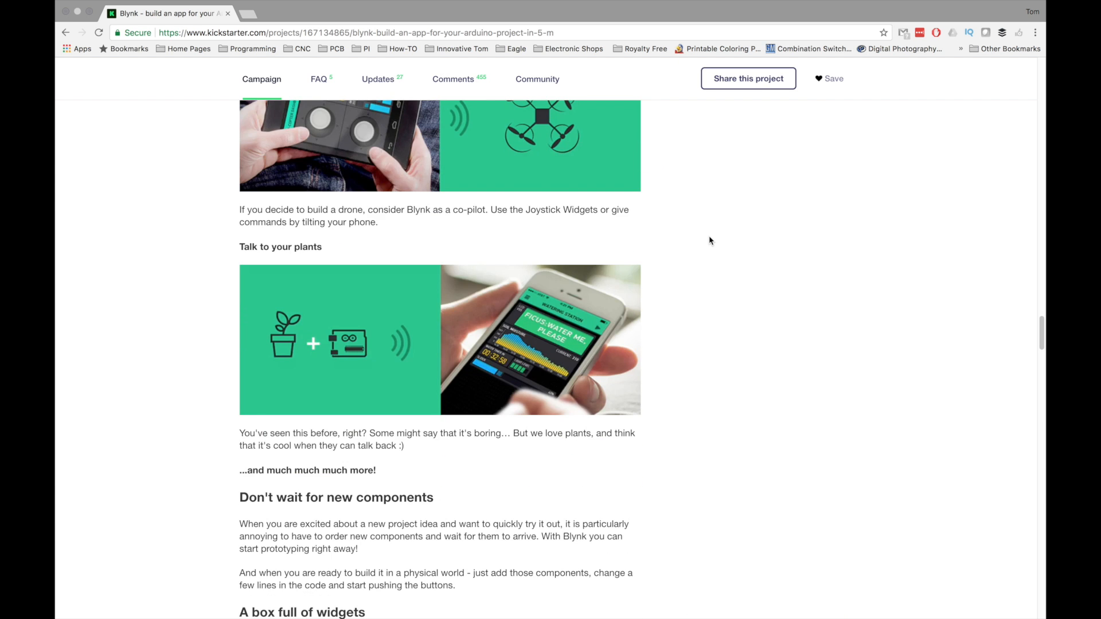
scroll(down, 3)
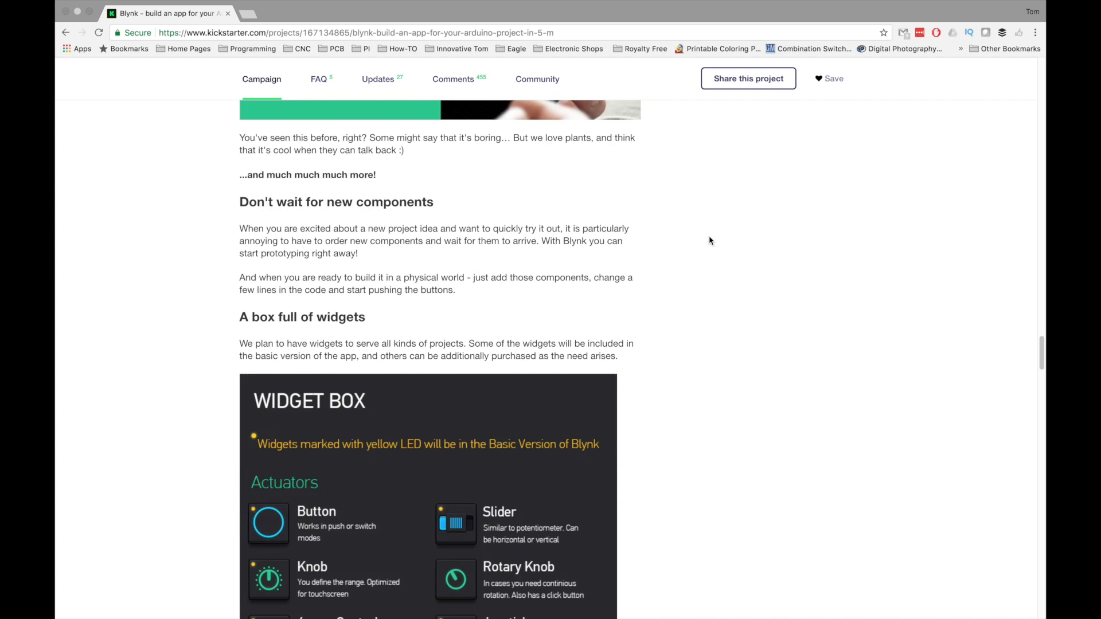
scroll(down, 3)
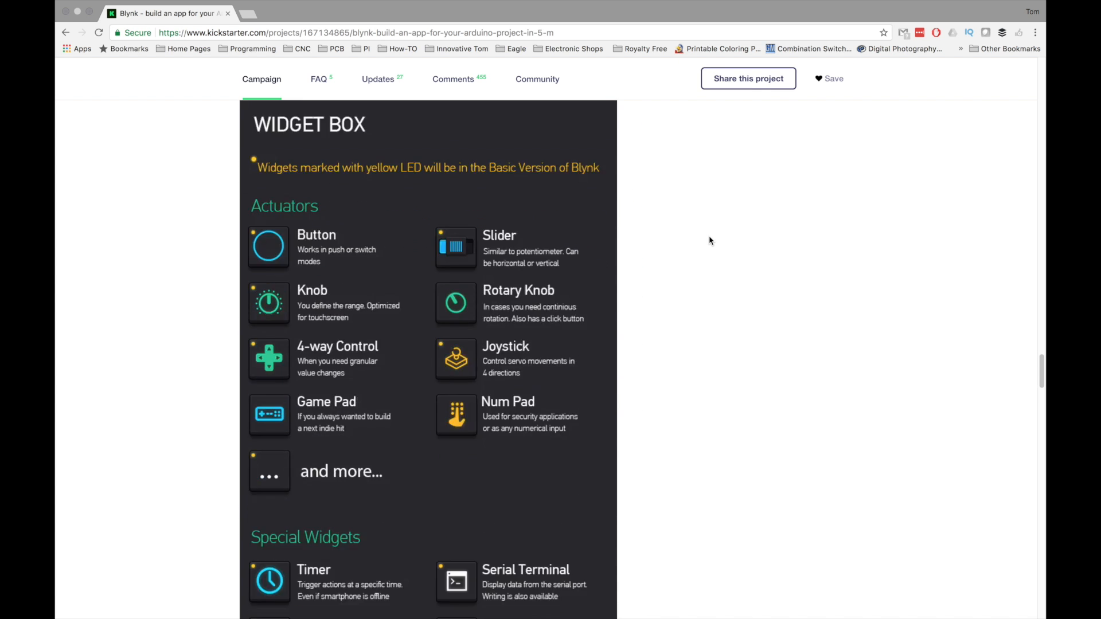
scroll(down, 3)
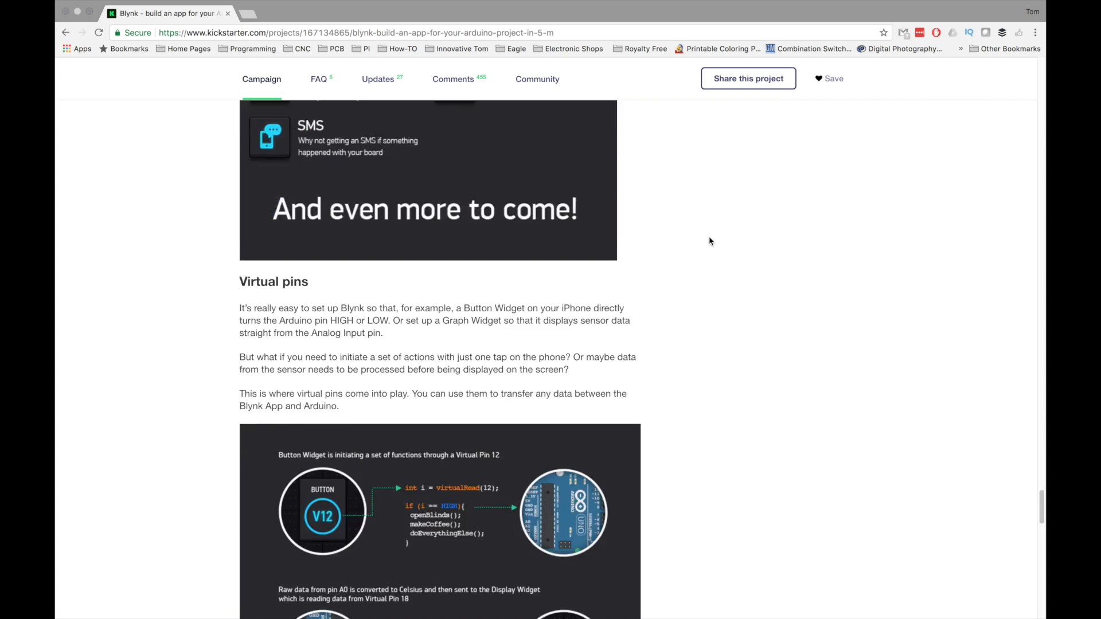
scroll(down, 3)
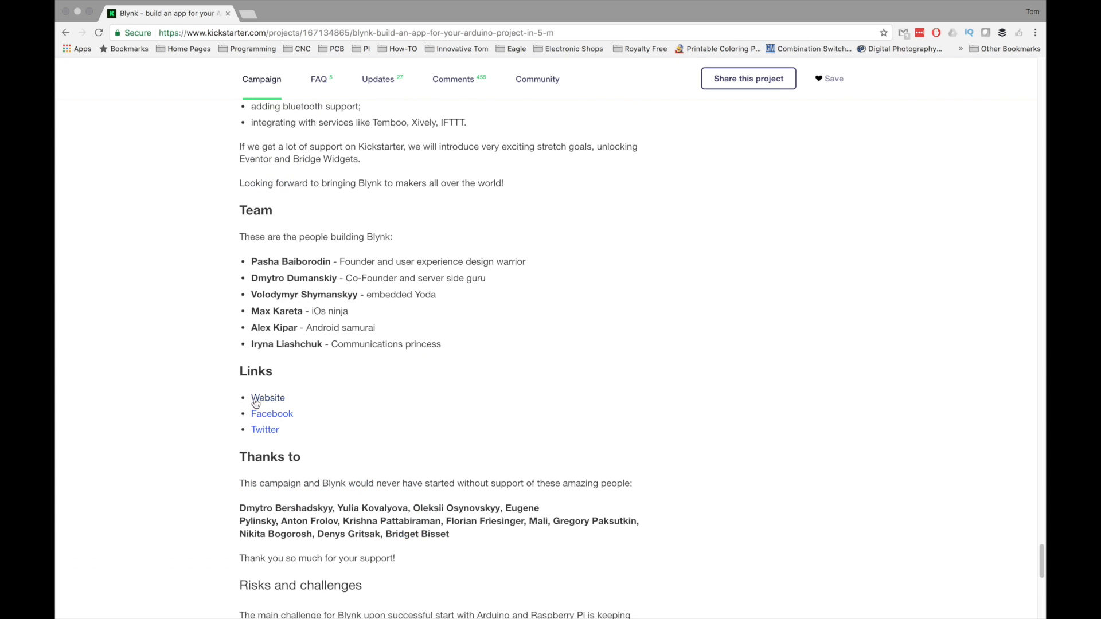
Follow the Website link to blynk.cc and go to its Getting Started guide.
click(267, 398)
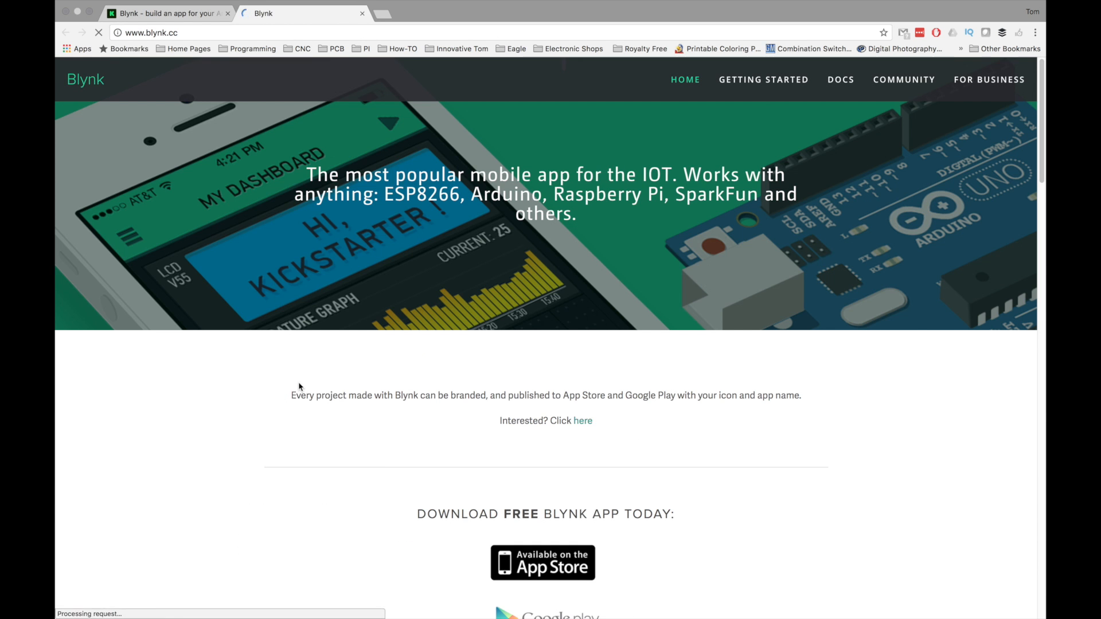
scroll(down, 3)
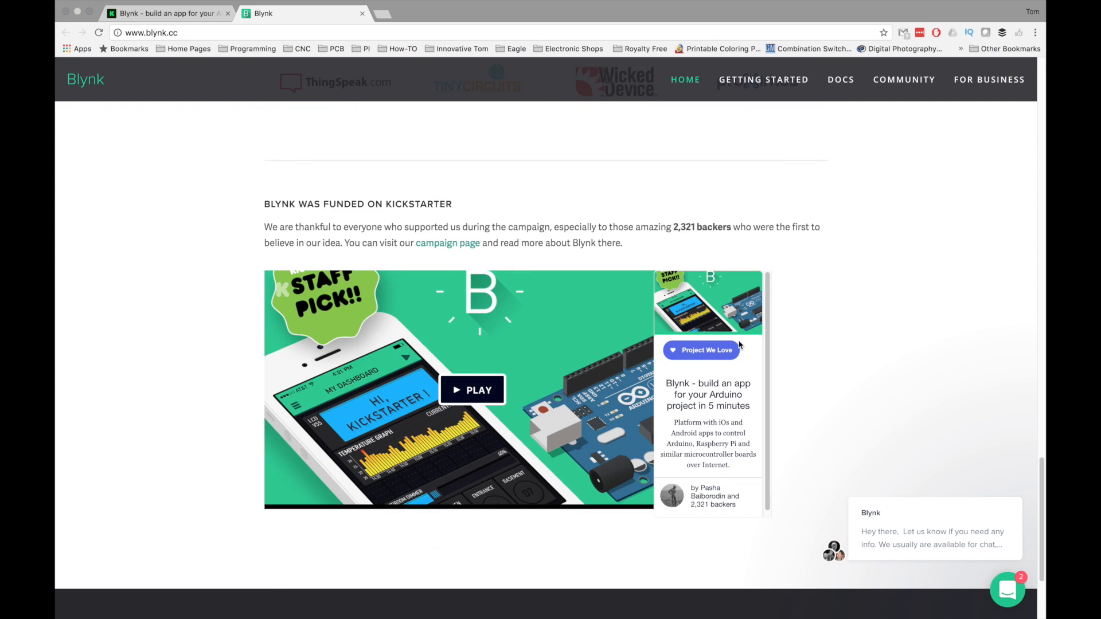
click(764, 79)
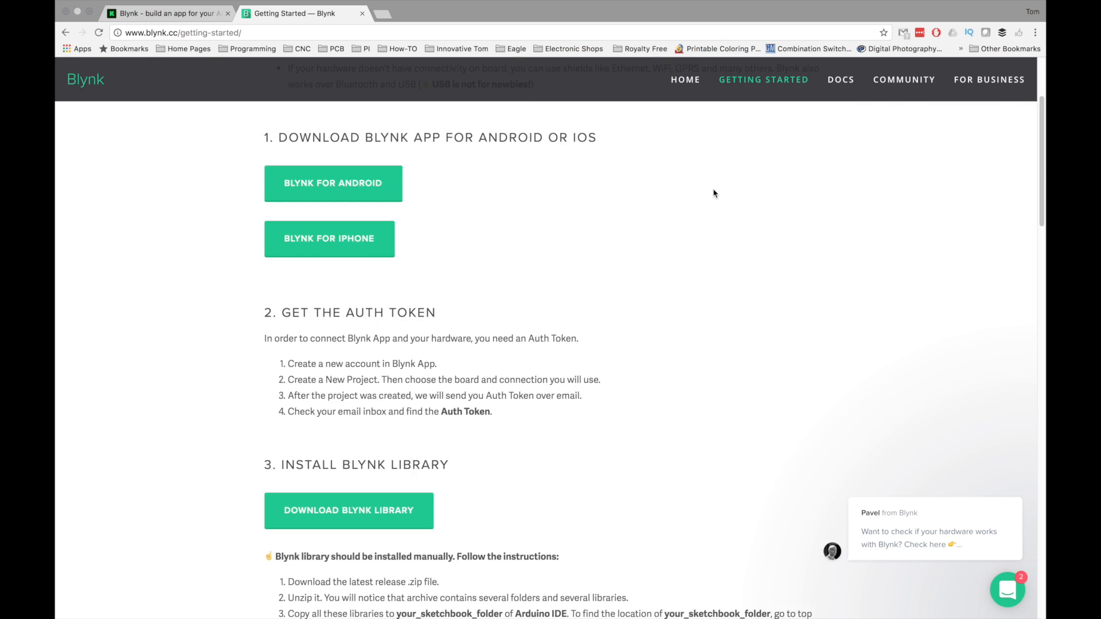
Read the Getting Started guide down to the 'Congrats! You are connected!' step.
scroll(down, 3)
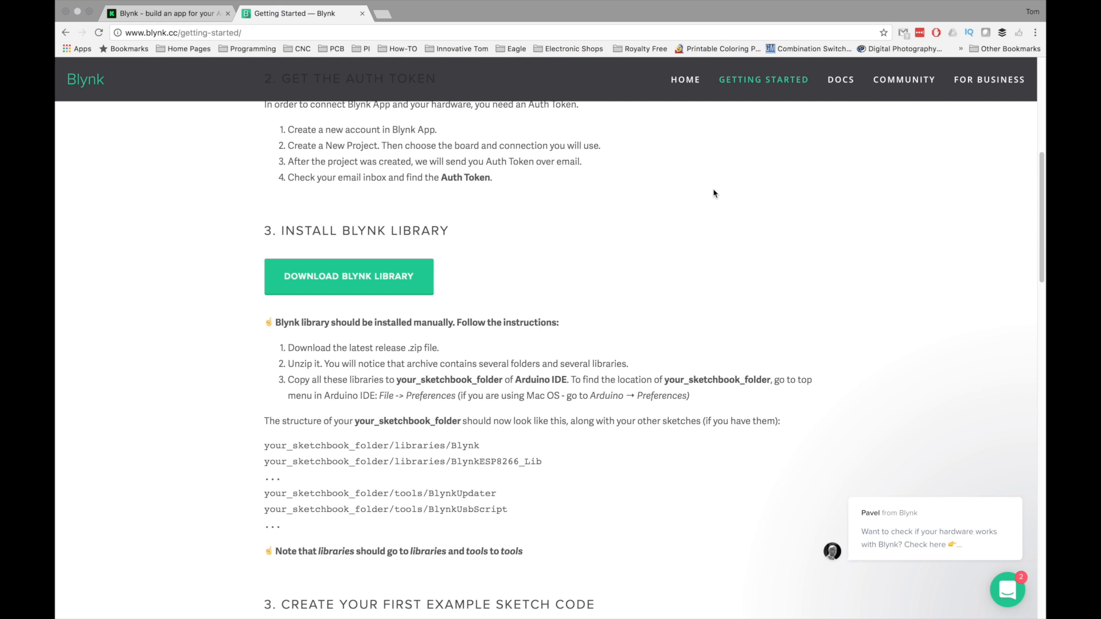
scroll(down, 3)
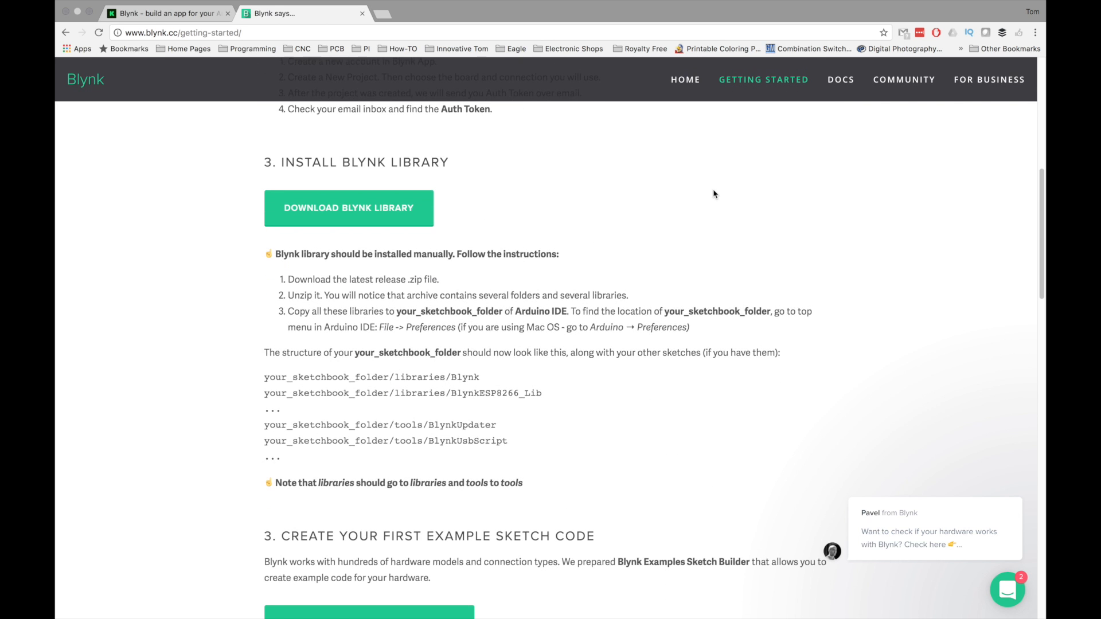
scroll(down, 3)
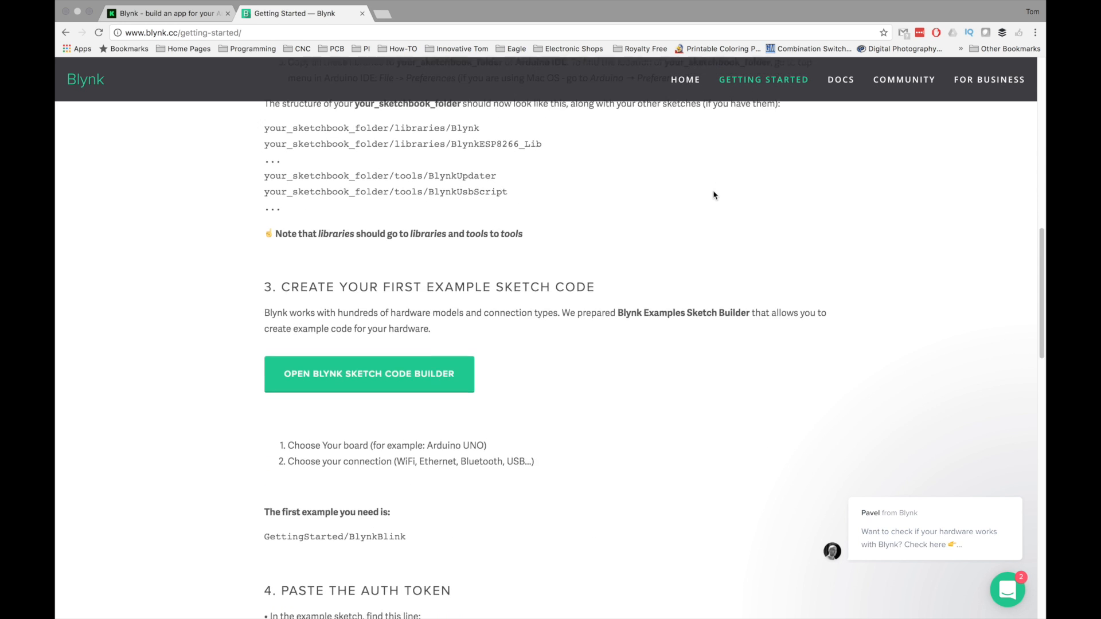
scroll(down, 3)
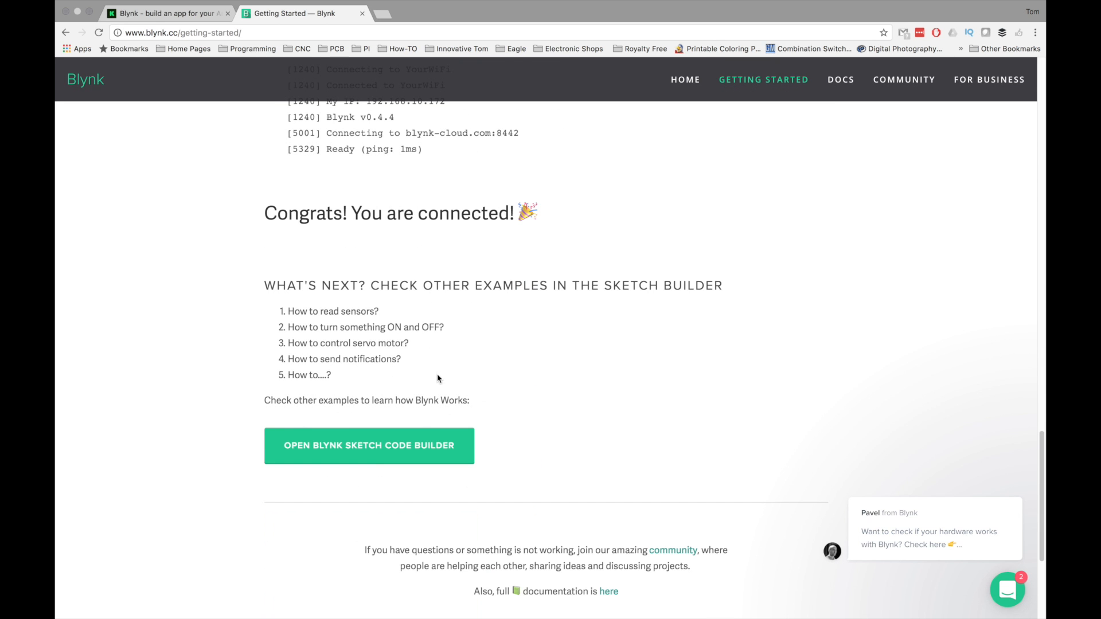
click(840, 79)
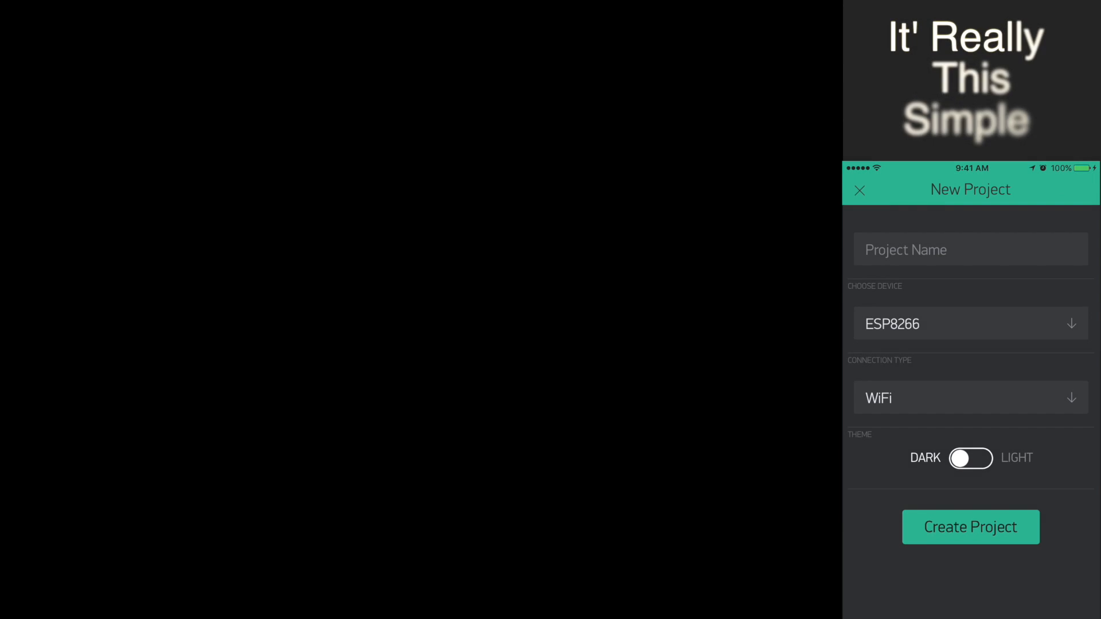
Create a new project named 'Bathroom' for the WeMos D1 mini over WiFi.
text(Bathroom for Youtube)
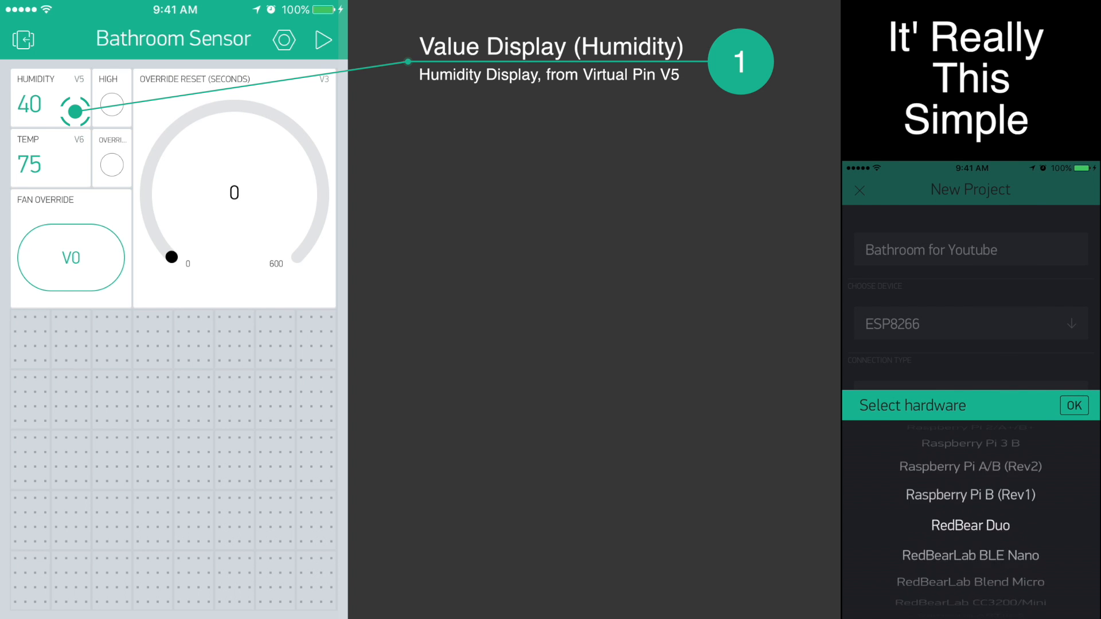
scroll(down, 3)
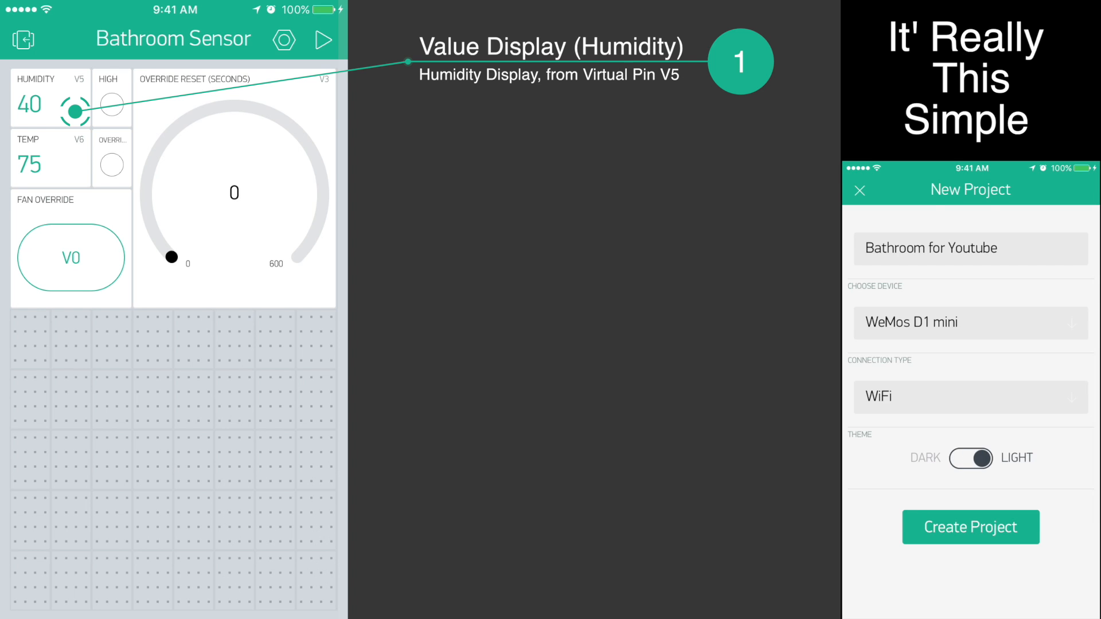
click(970, 528)
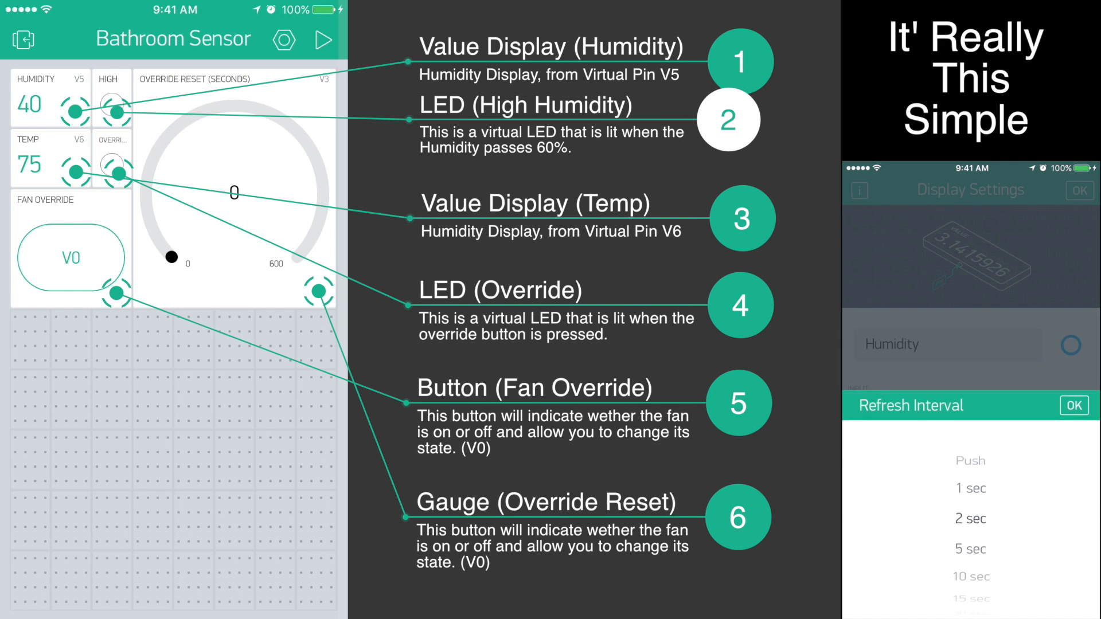
Set the refresh rate of a dashboard display widget.
click(1080, 191)
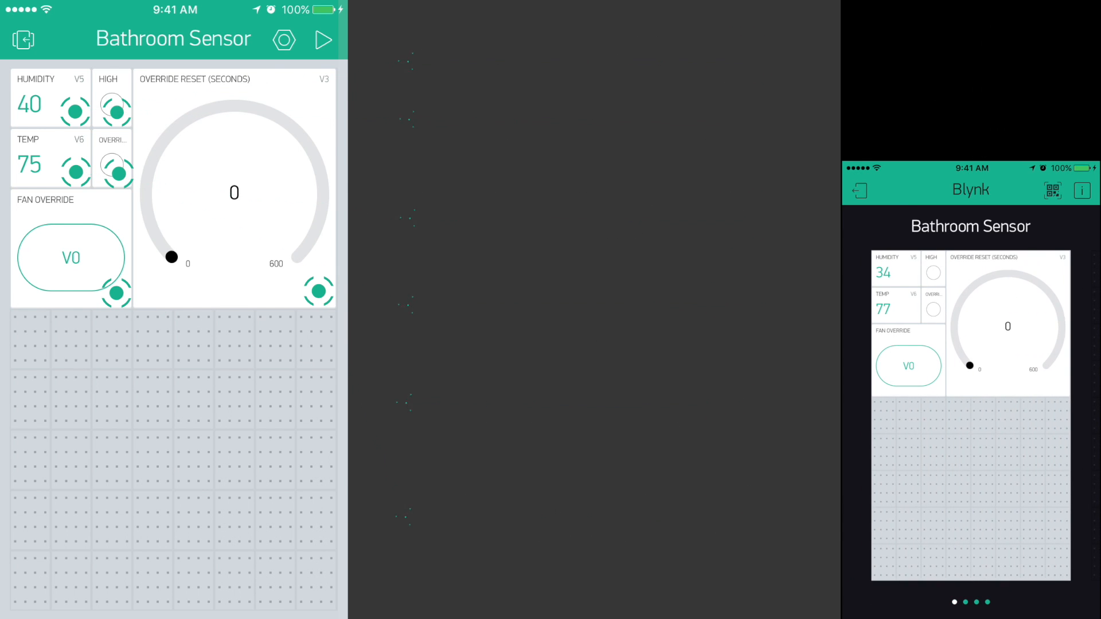
View the Bathroom Sensor project settings with its device and auth token.
click(322, 39)
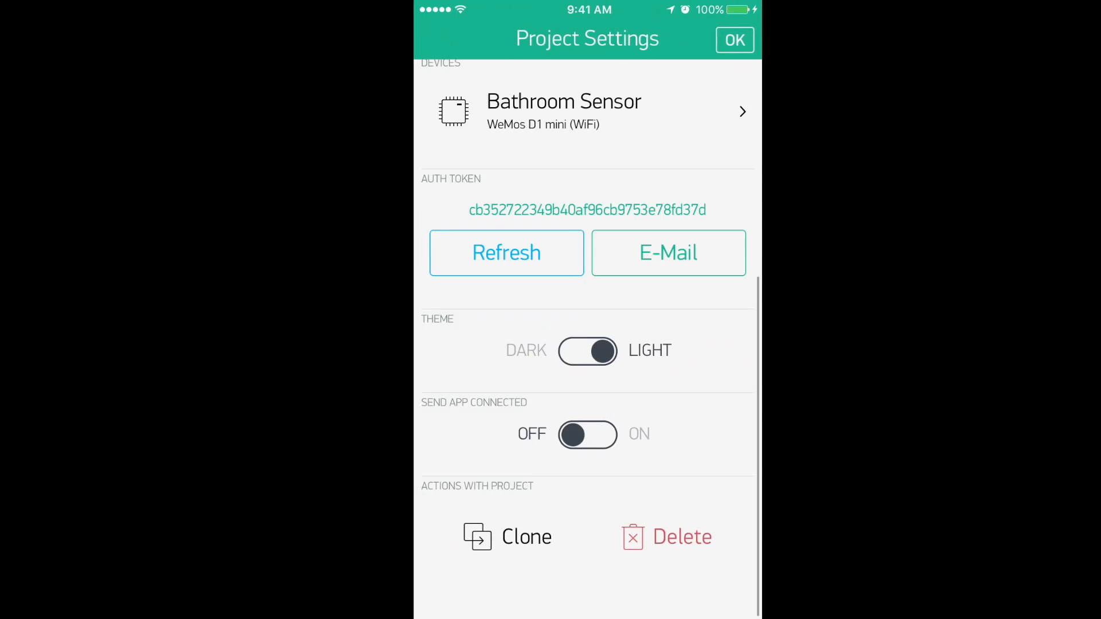
click(506, 536)
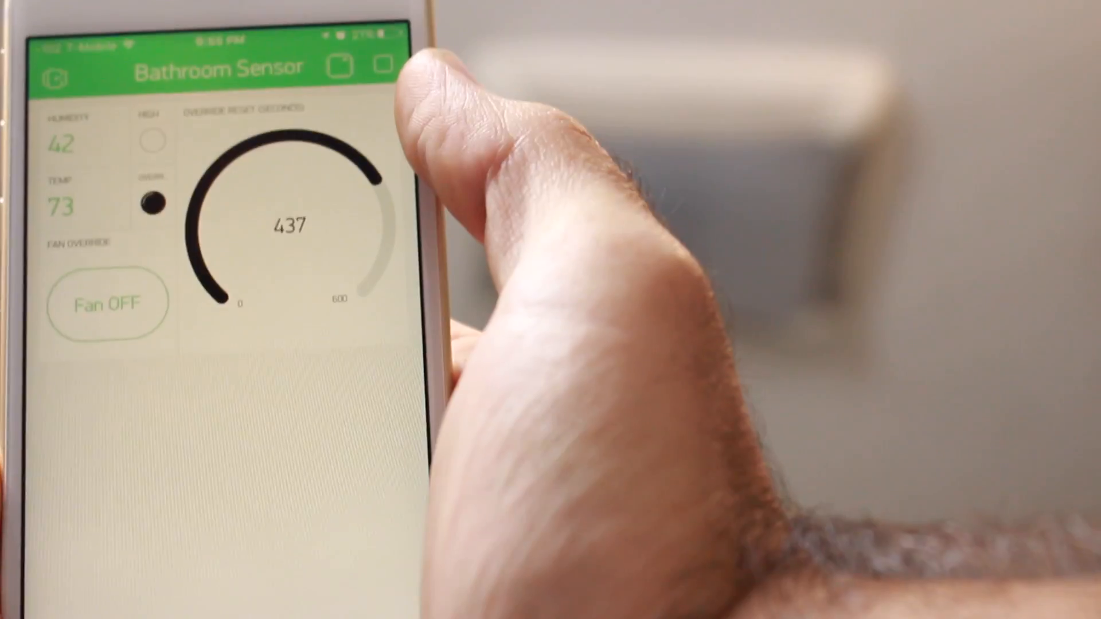
Toggle the Fan Override button on and off, ending with the fan ON and the countdown near 600 seconds.
click(106, 301)
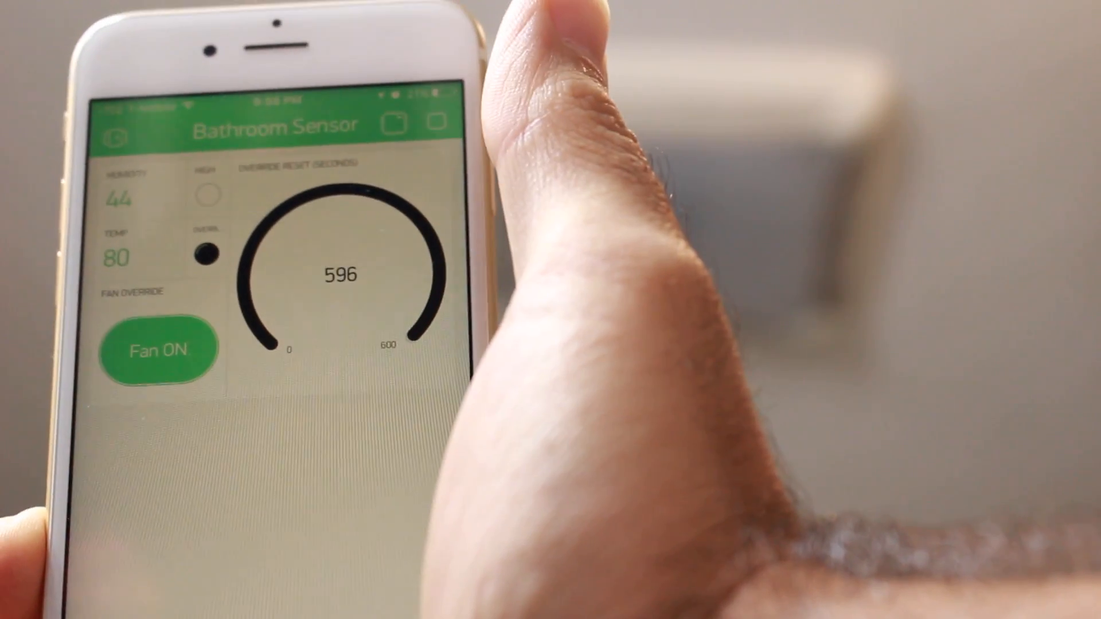
click(157, 348)
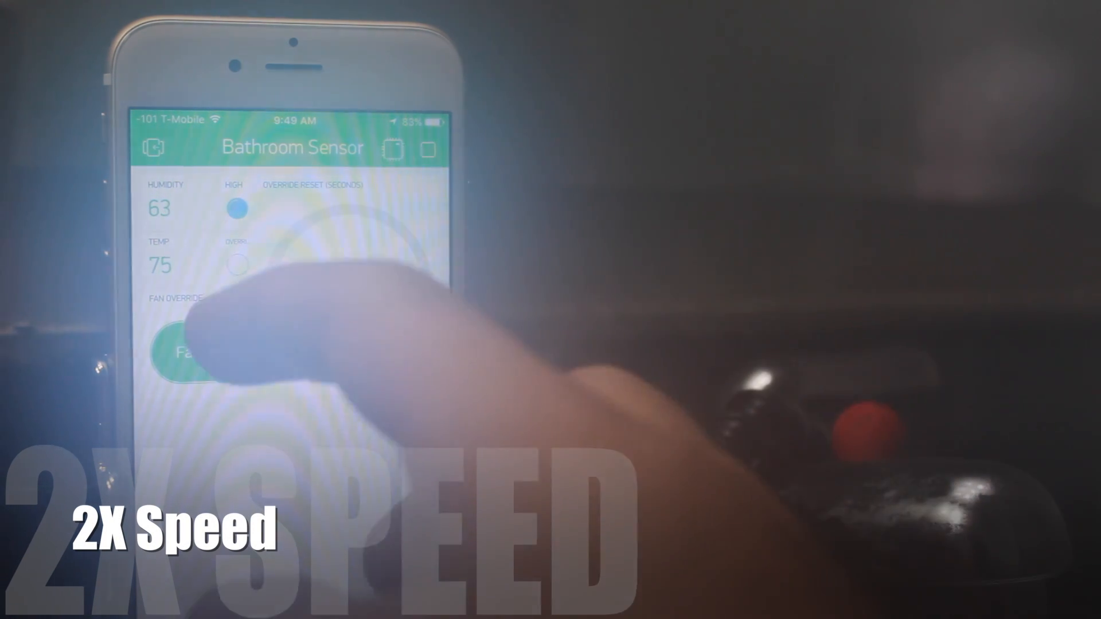
click(198, 352)
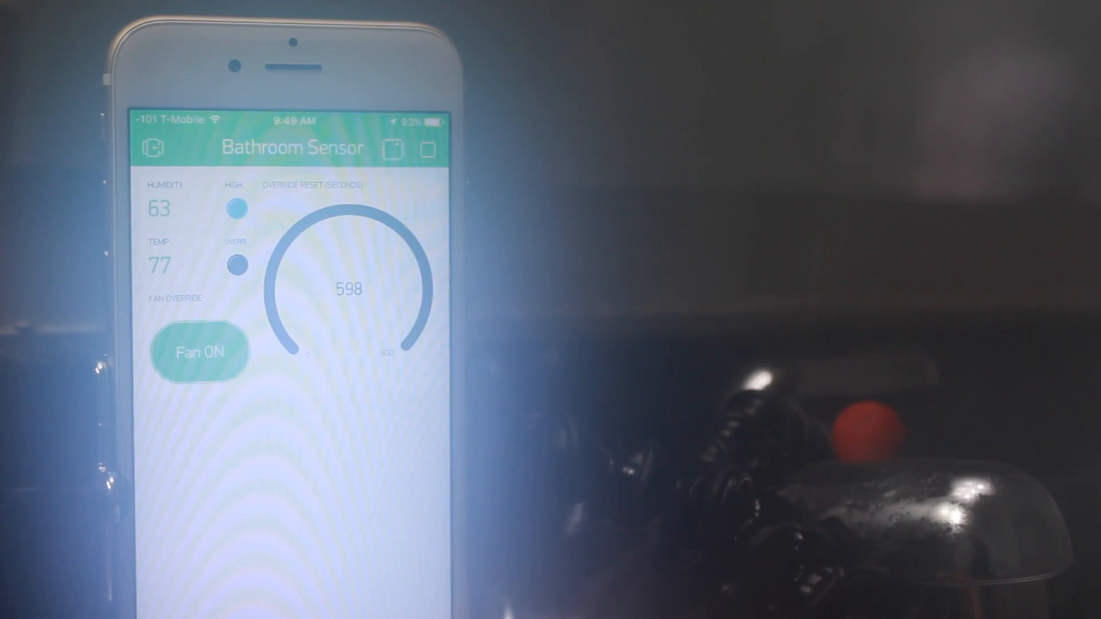
click(199, 353)
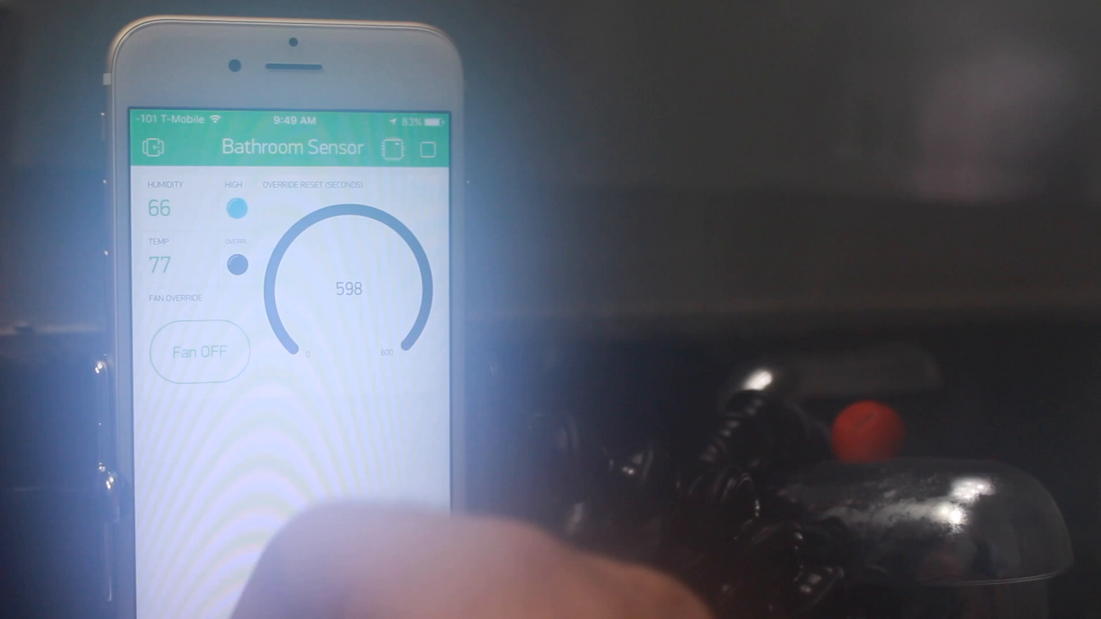
click(198, 352)
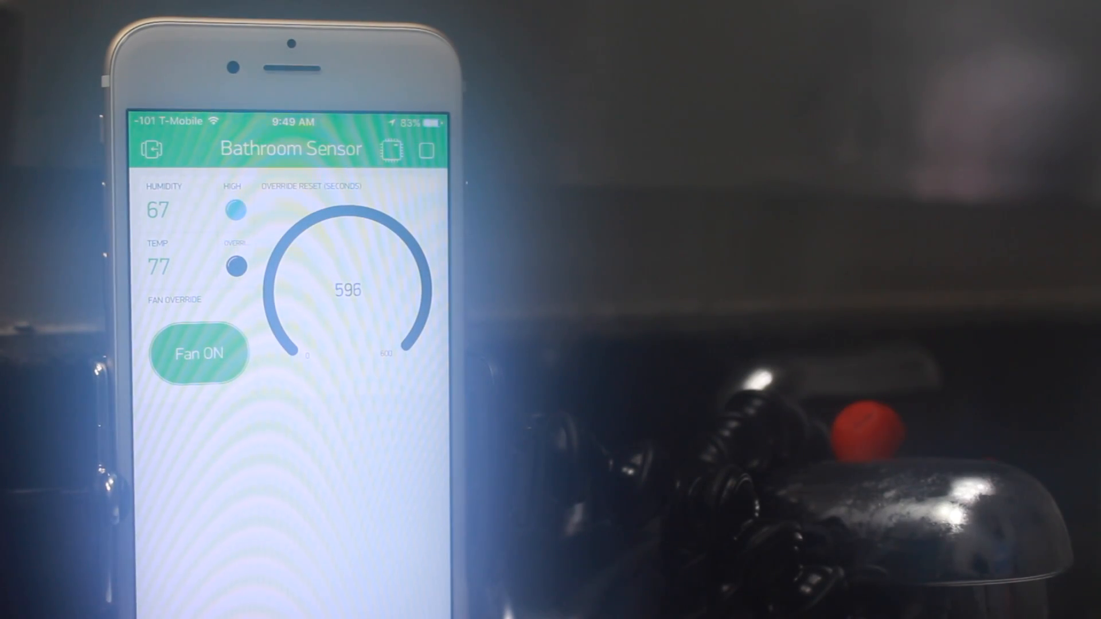